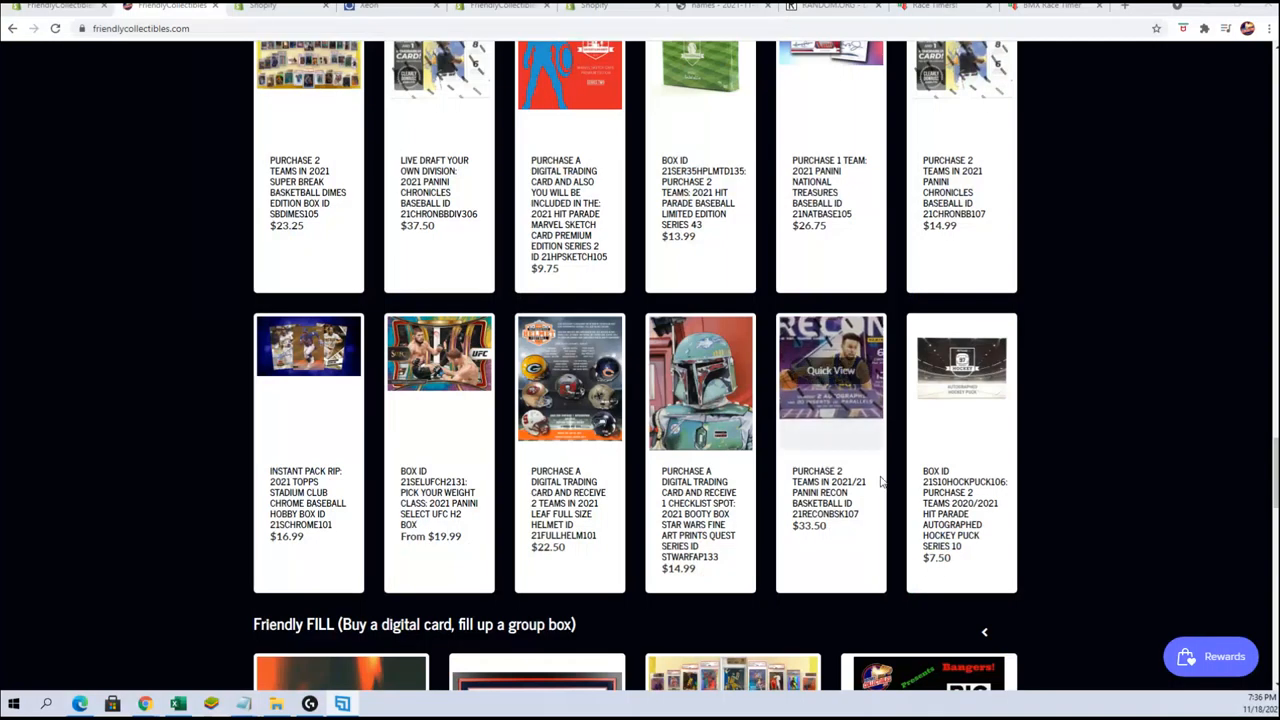
Open the Panini Recon Basketball 21RECONBSK107 listing and scroll its product page
{"action": "left_click", "coordinate": [830, 380]}
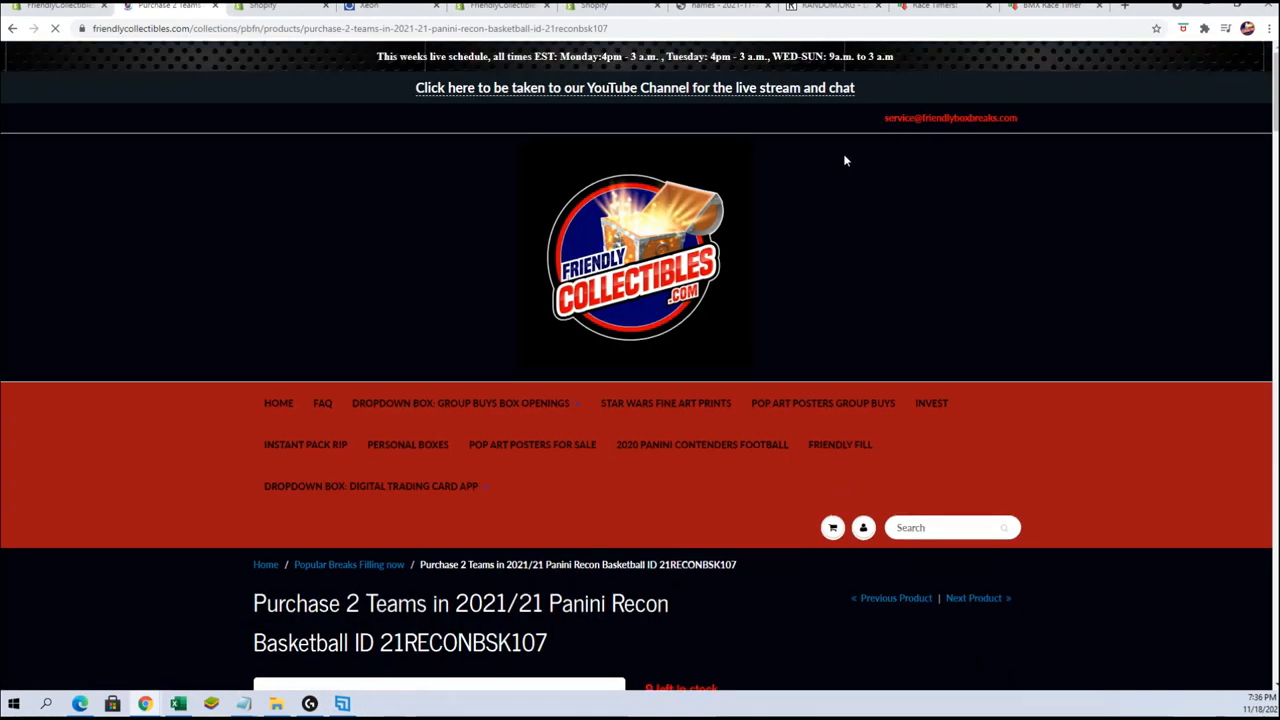
{"action": "scroll", "scroll_direction": "down", "scroll_amount": 3}
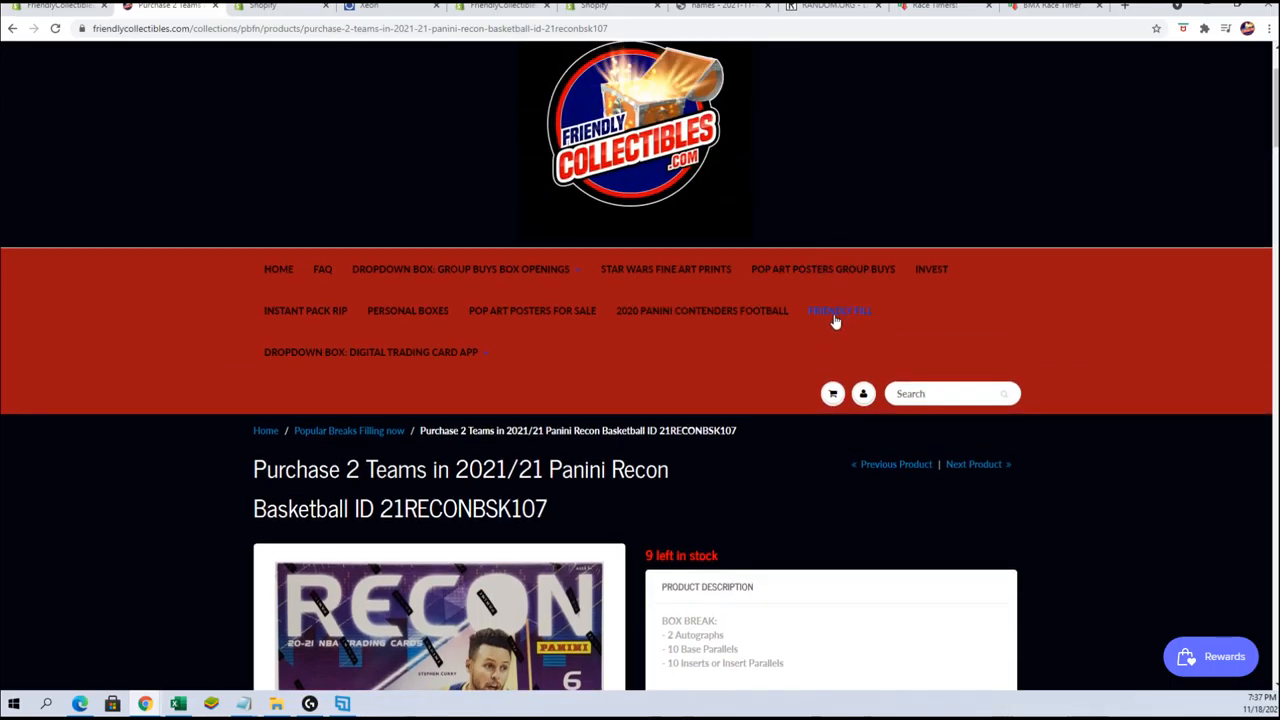
Browse the Friendly FILL collection, then randomize the six entrant names from the notes in the List Randomizer
{"action": "left_click", "coordinate": [838, 310]}
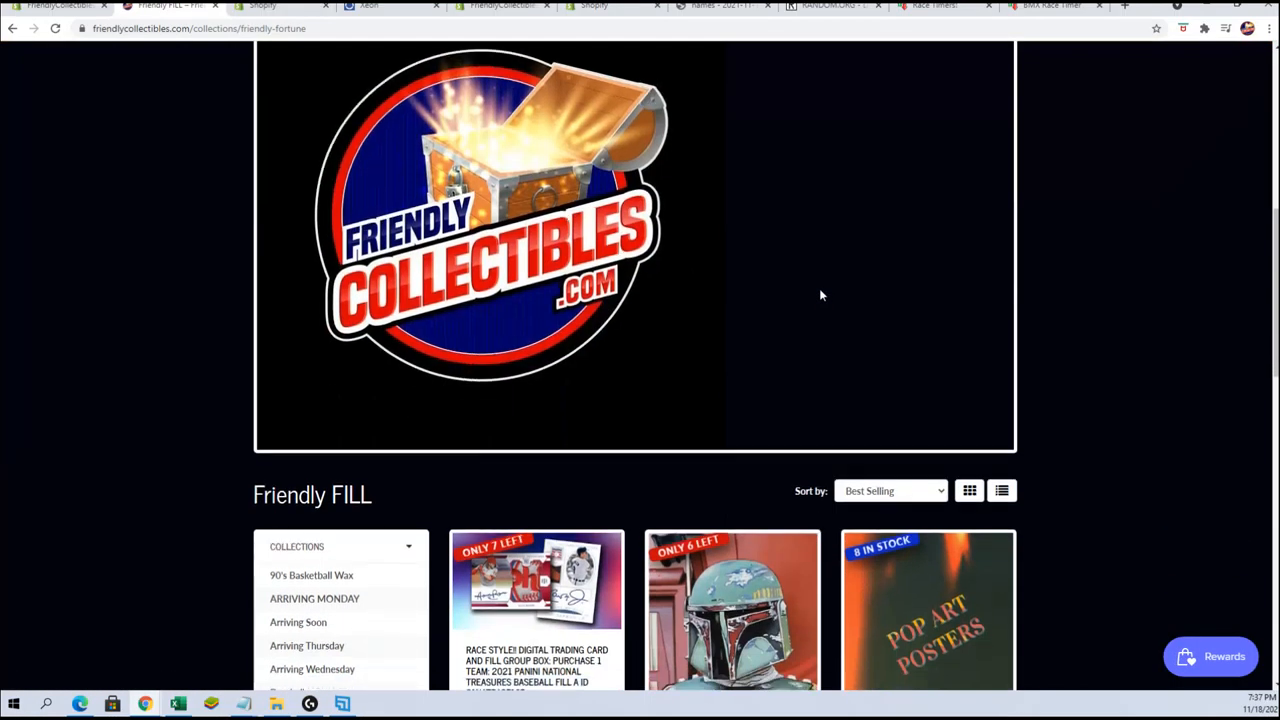
{"action": "scroll", "scroll_direction": "down", "scroll_amount": 3}
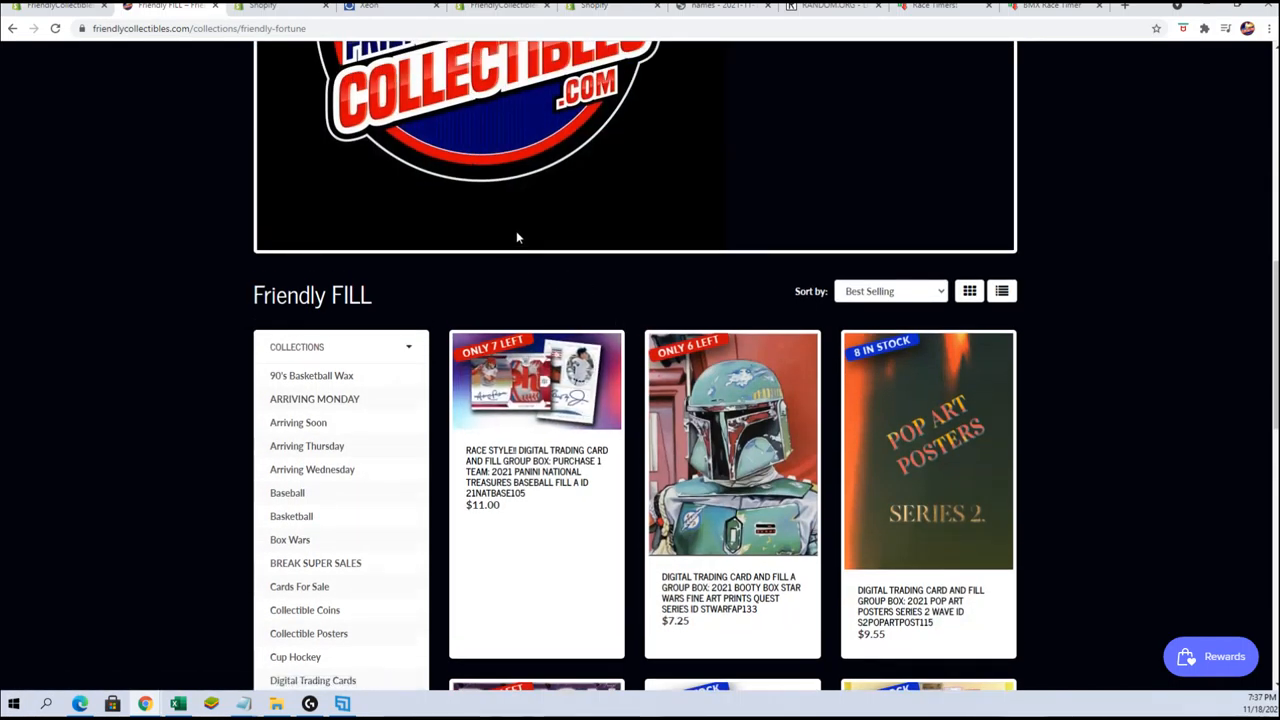
{"action": "left_click", "coordinate": [845, 6]}
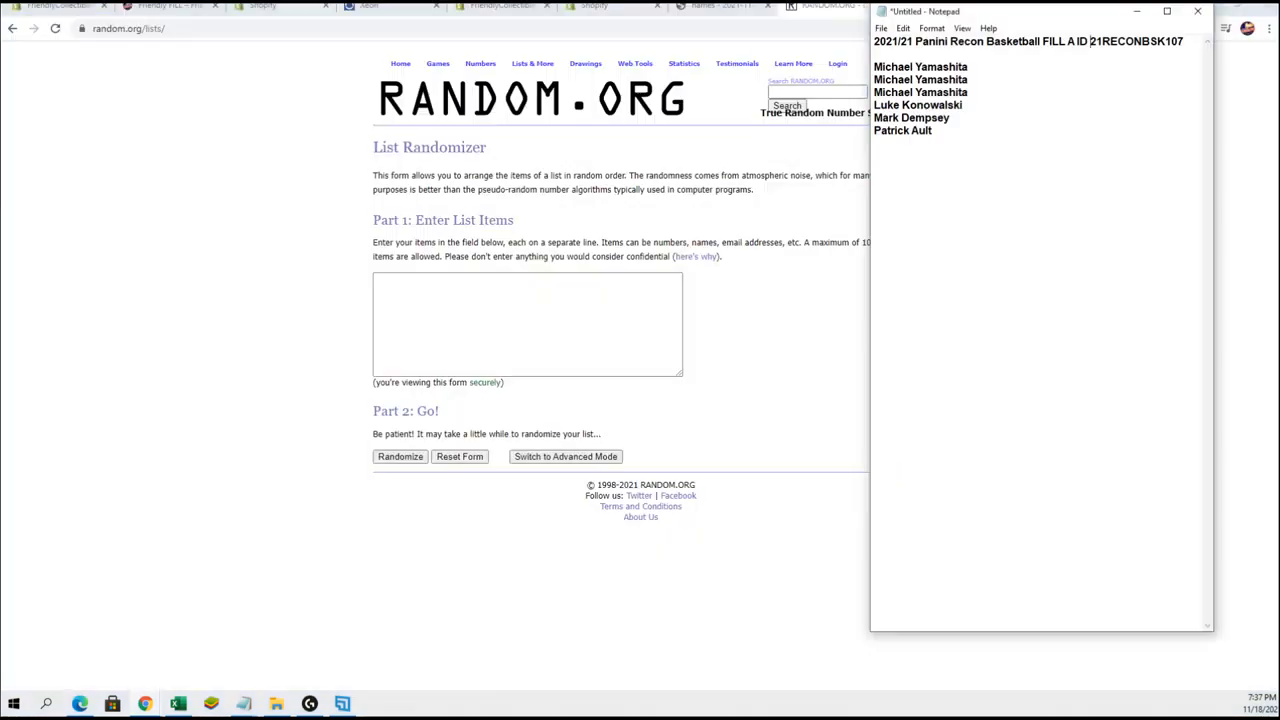
{"action": "left_click_drag", "start_coordinate": [873, 66], "coordinate": [935, 131]}
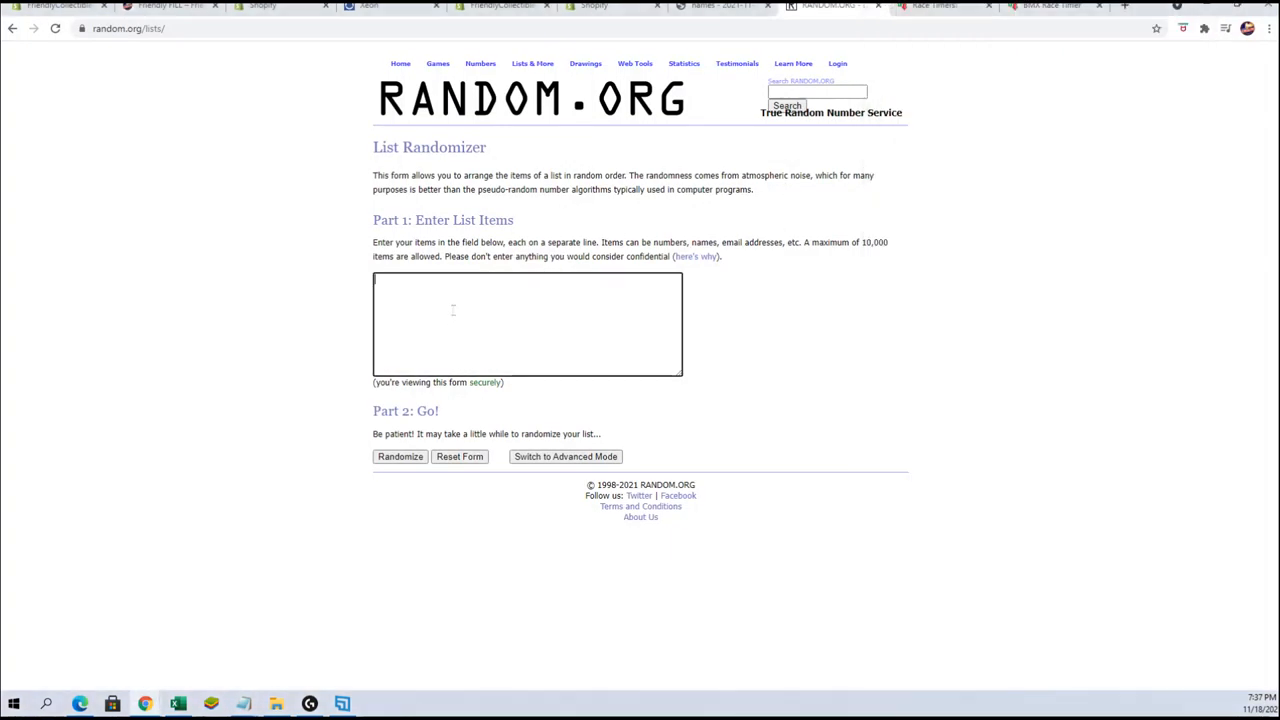
{"action": "left_click", "coordinate": [399, 457]}
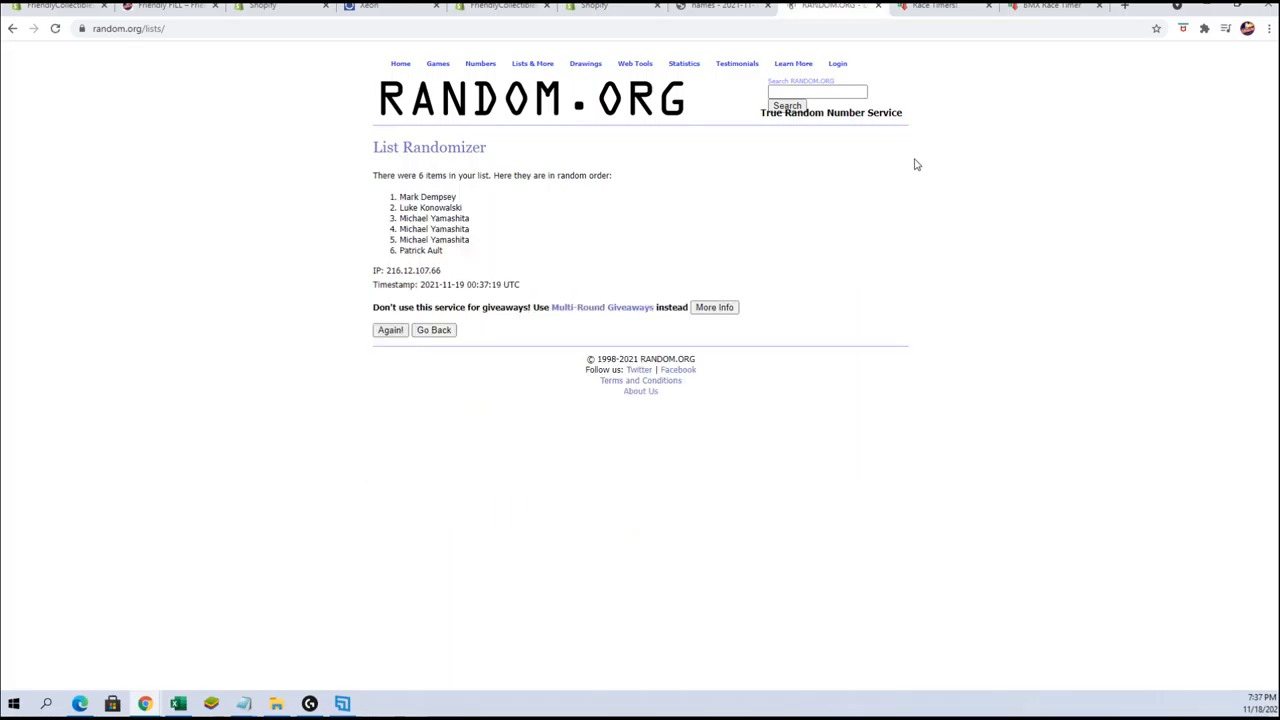
Re-randomize the six-name list with Again! until the counter reads 6 times
{"action": "left_click", "coordinate": [1267, 28]}
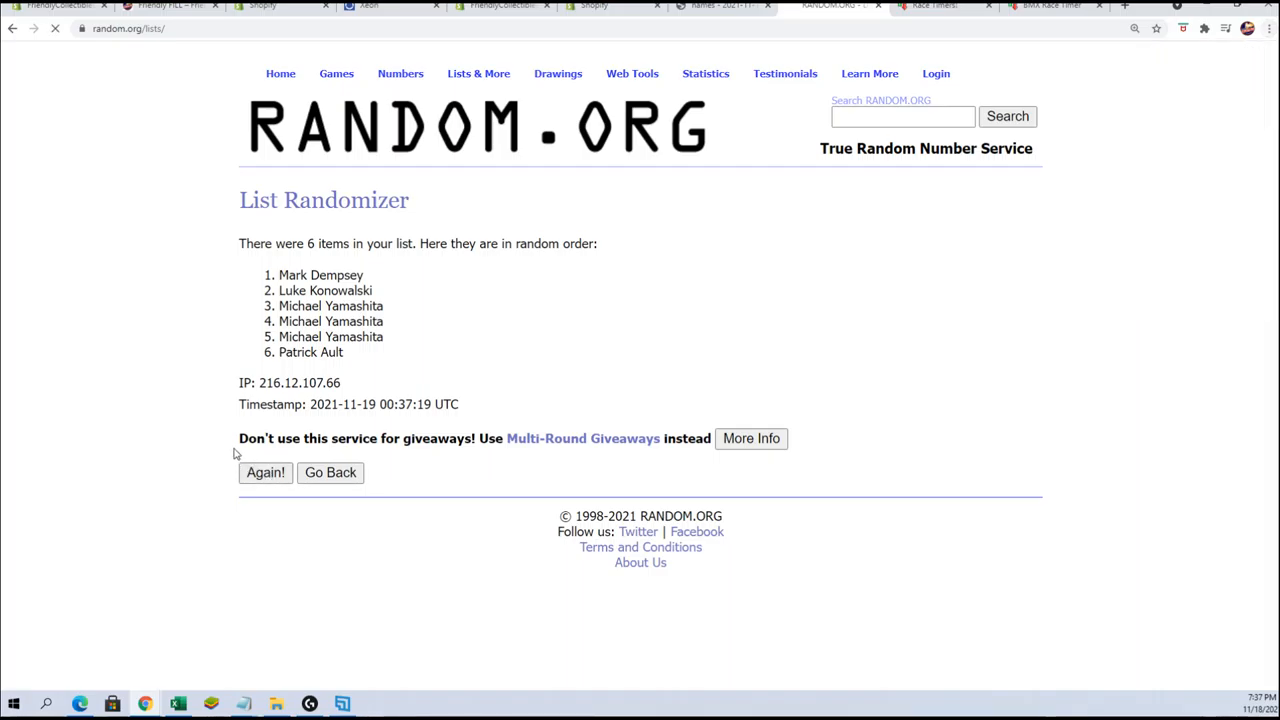
{"action": "left_click", "coordinate": [265, 472]}
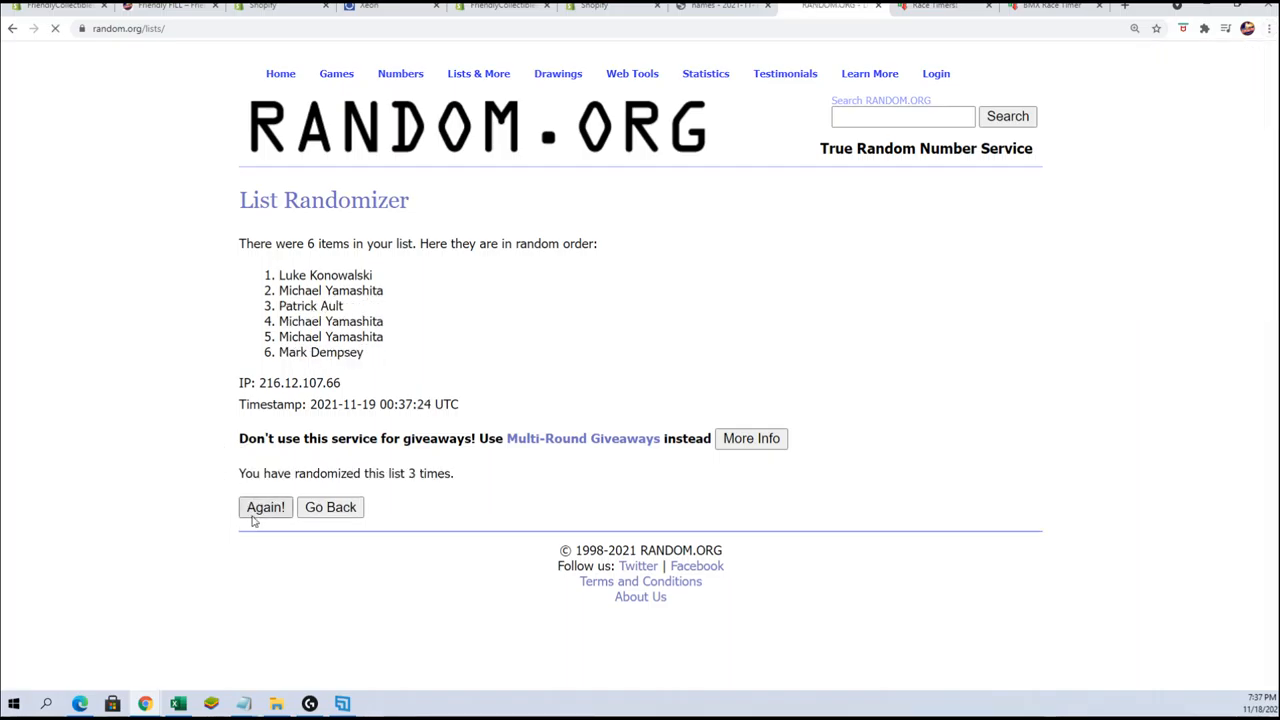
{"action": "left_click", "coordinate": [265, 507]}
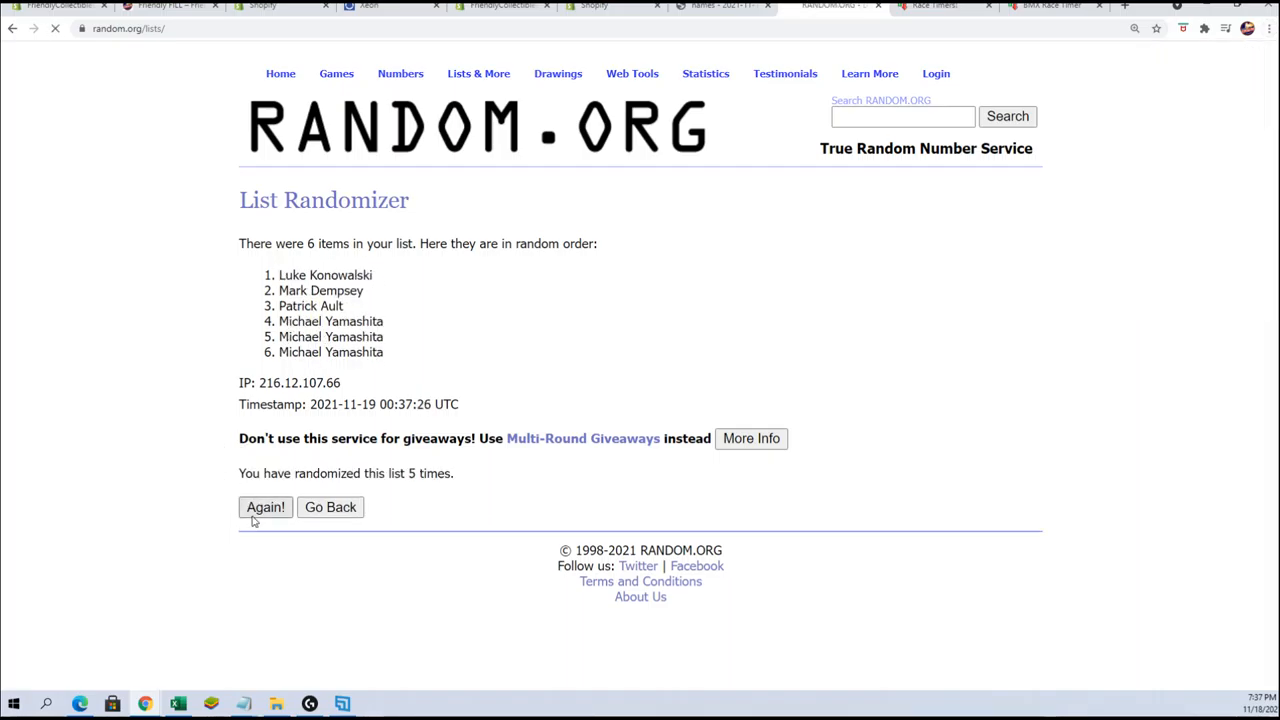
{"action": "left_click", "coordinate": [265, 507]}
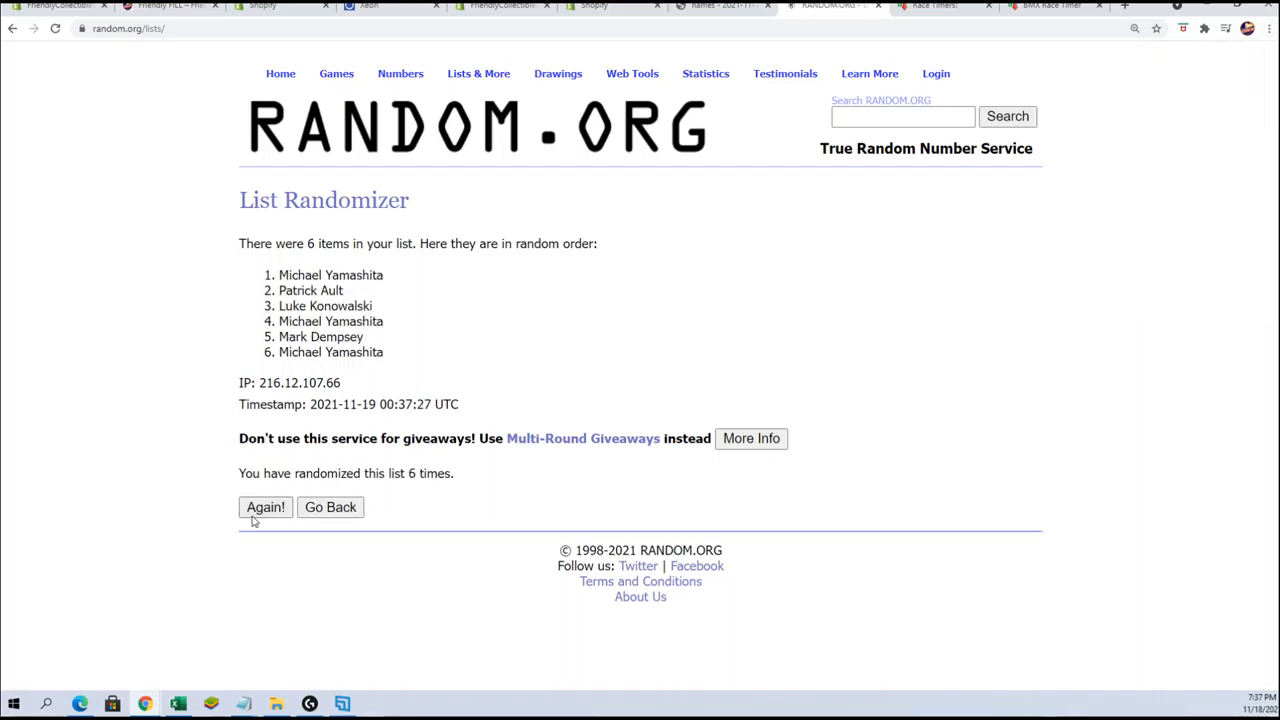